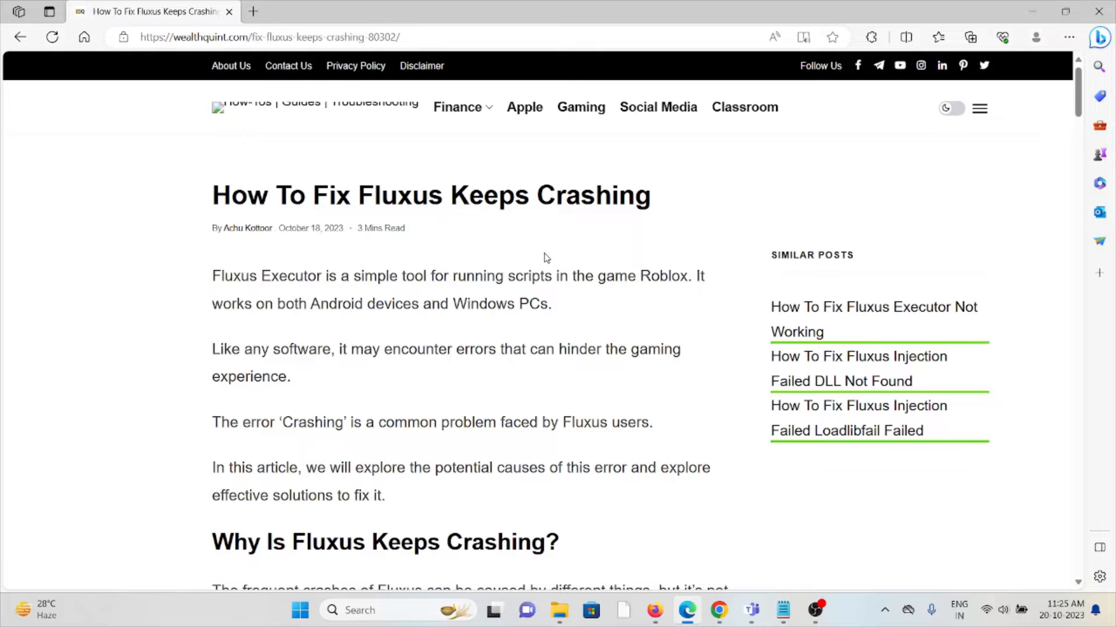
{"action": "scroll", "scroll_direction": "down", "scroll_amount": 3}
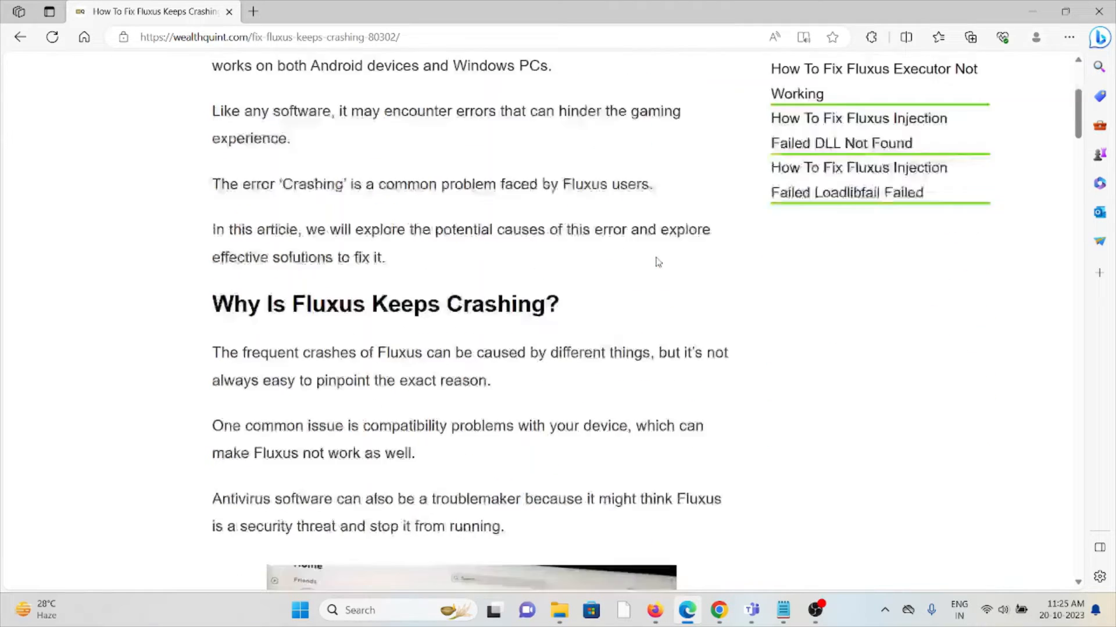
{"action": "scroll", "scroll_direction": "down", "scroll_amount": 3}
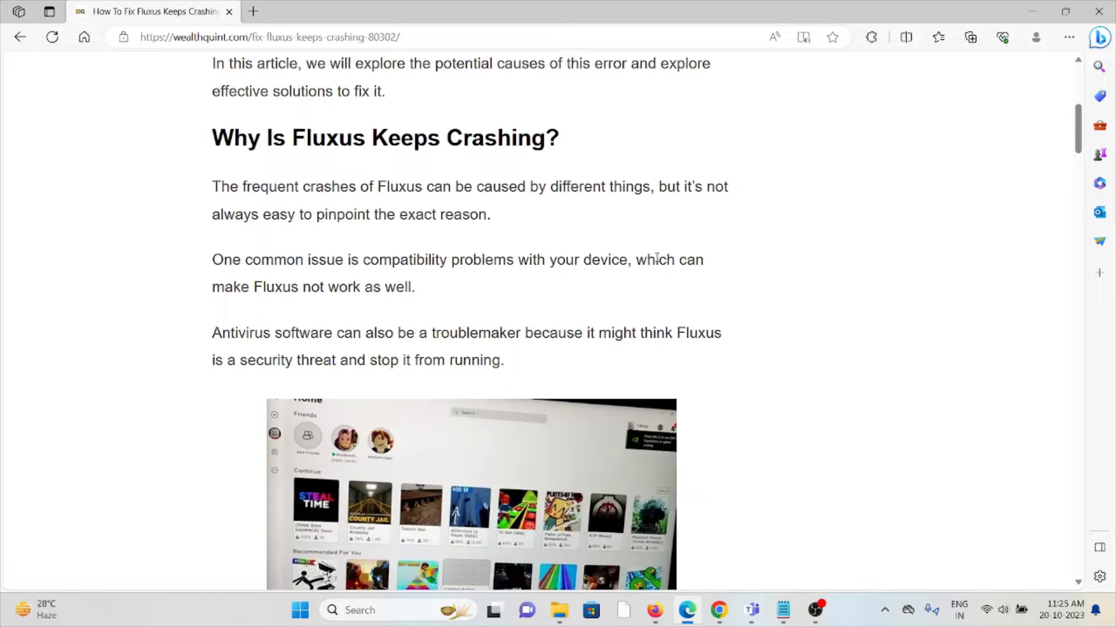
{"action": "scroll", "scroll_direction": "down", "scroll_amount": 3}
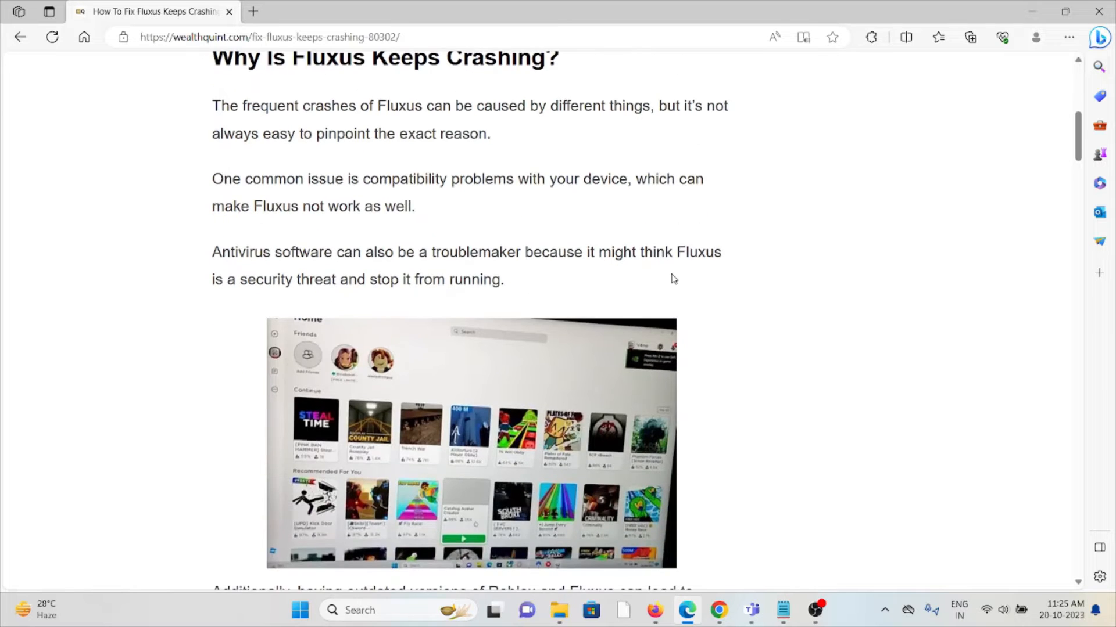
{"action": "scroll", "scroll_direction": "down", "scroll_amount": 3}
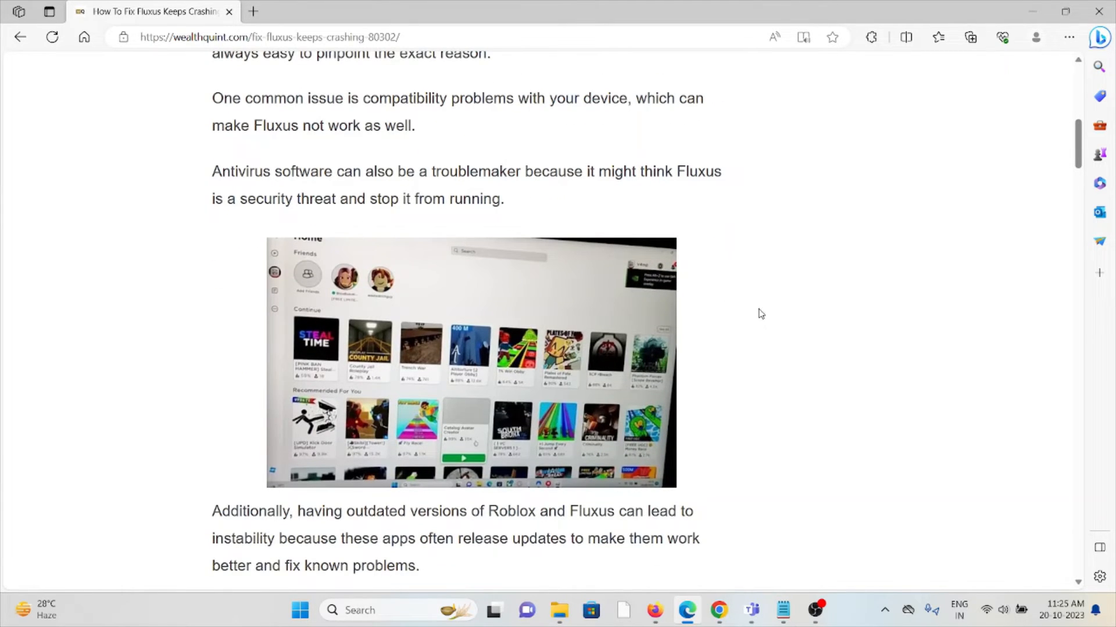
{"action": "mouse_move", "coordinate": [824, 298]}
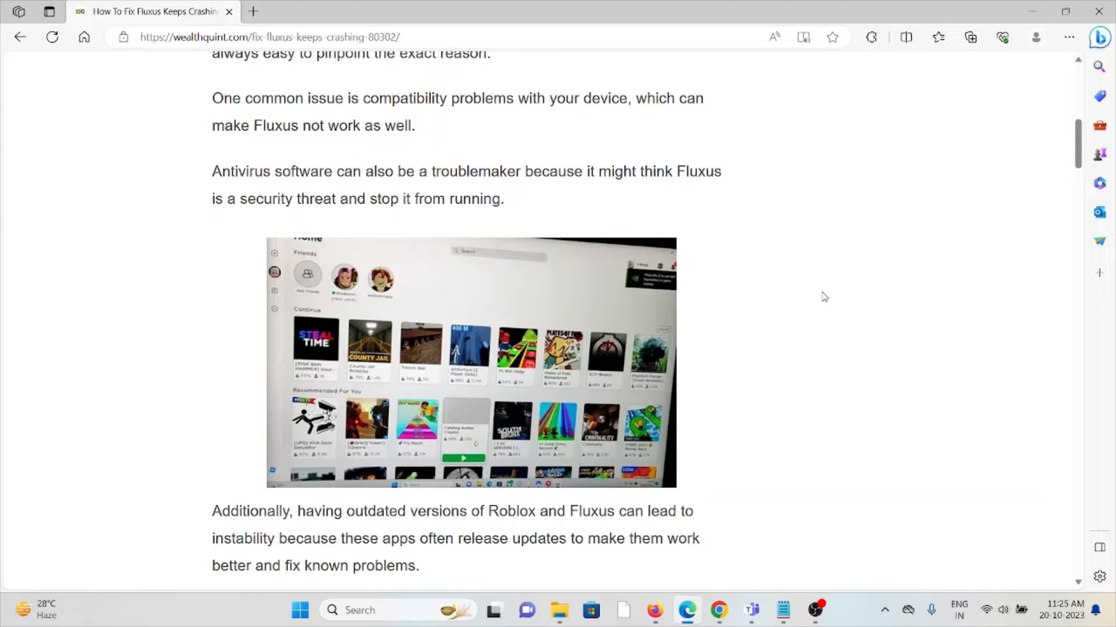
{"action": "mouse_move", "coordinate": [846, 297]}
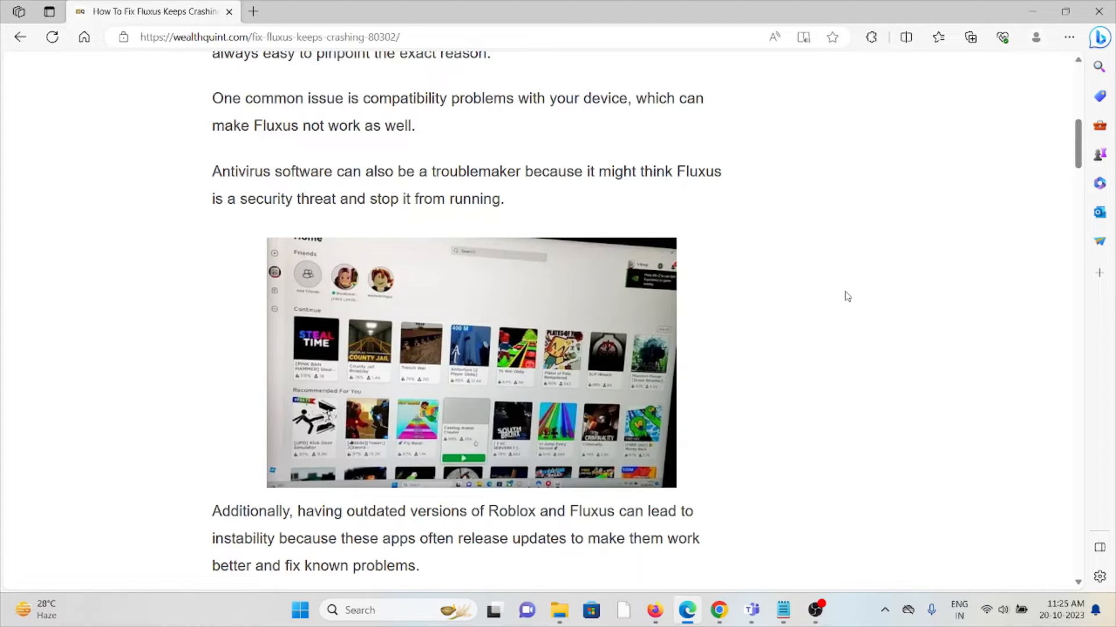
{"action": "scroll", "scroll_direction": "down", "scroll_amount": 3}
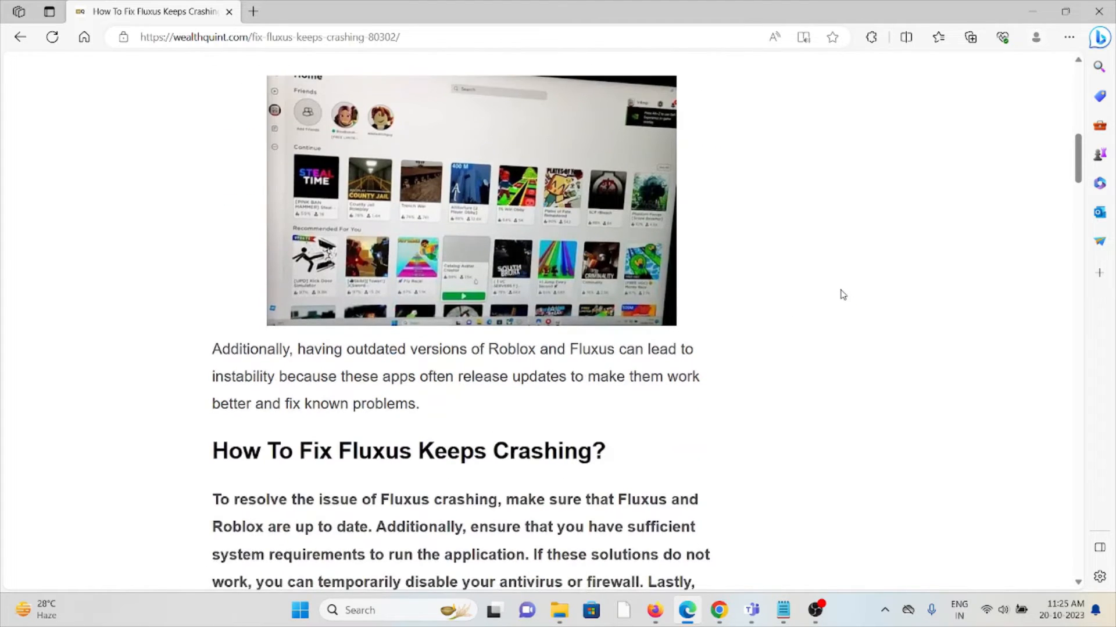
{"action": "scroll", "scroll_direction": "down", "scroll_amount": 3}
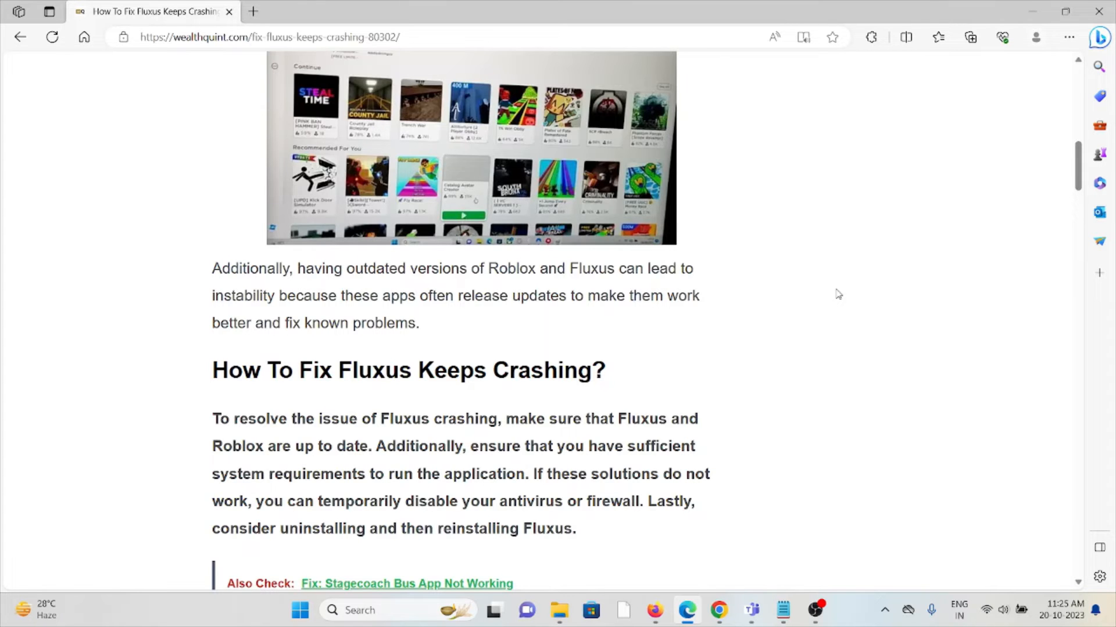
{"action": "scroll", "scroll_direction": "down", "scroll_amount": 3}
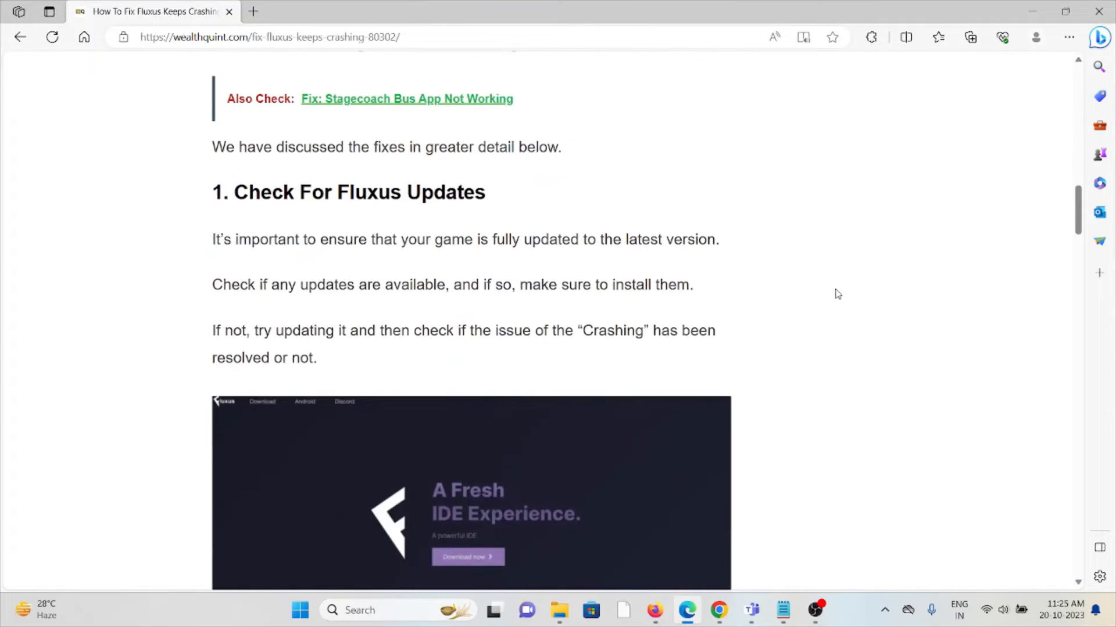
{"action": "mouse_move", "coordinate": [825, 336]}
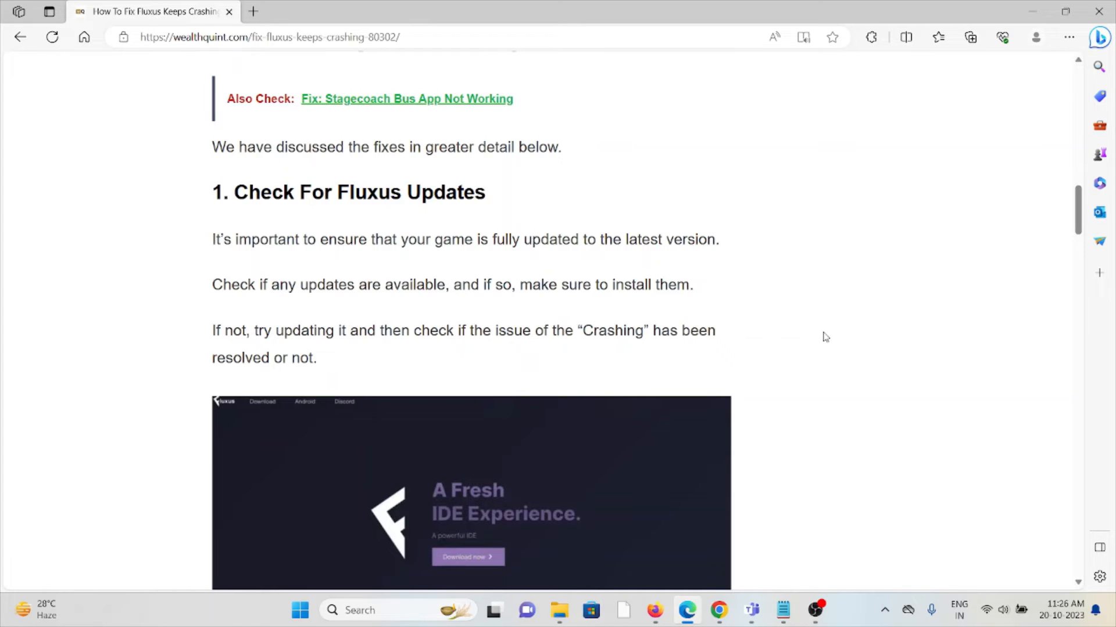
{"action": "scroll", "scroll_direction": "down", "scroll_amount": 3}
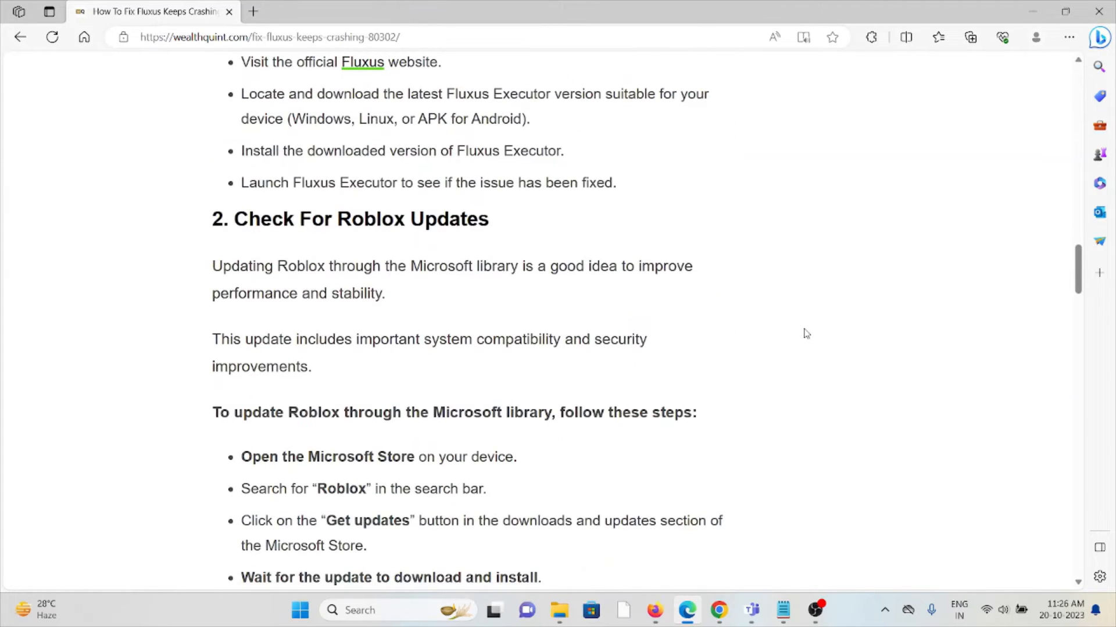
{"action": "mouse_move", "coordinate": [811, 336]}
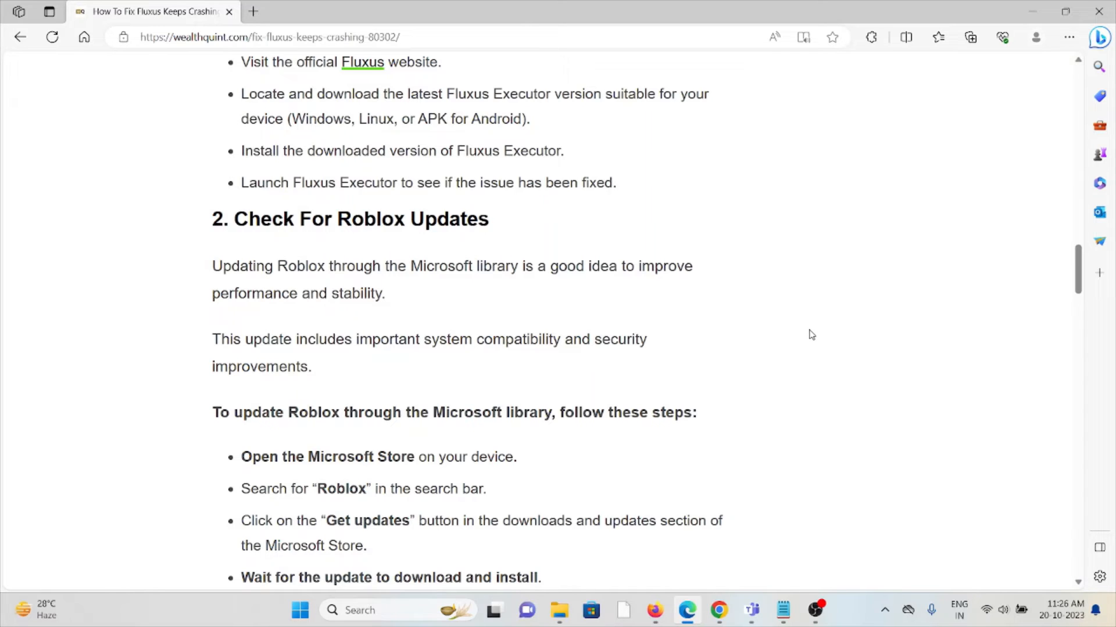
{"action": "mouse_move", "coordinate": [847, 333]}
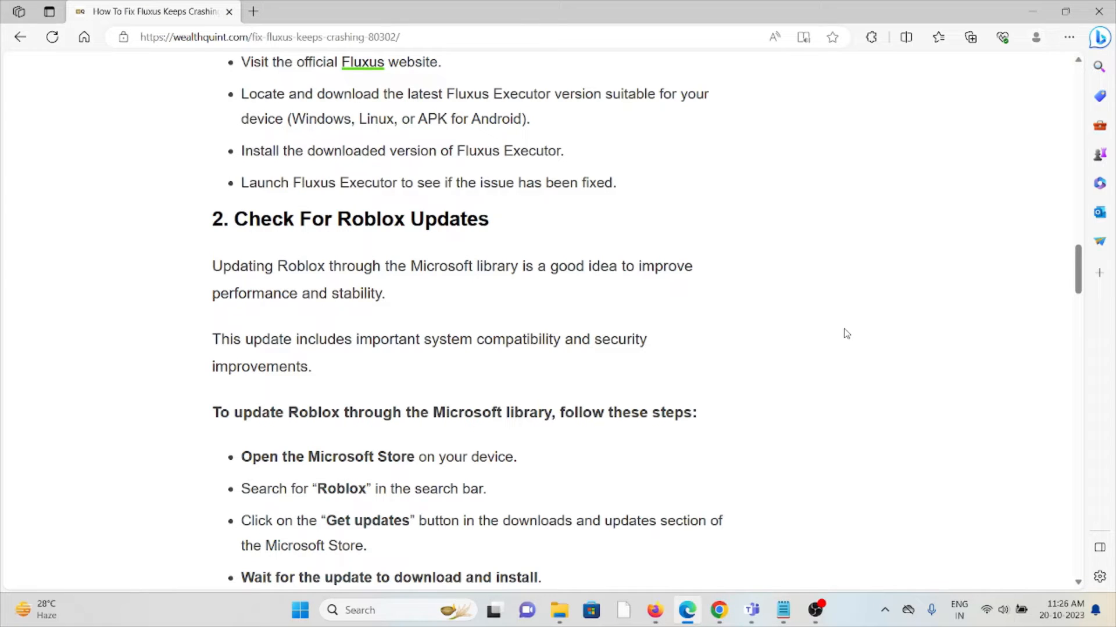
{"action": "mouse_move", "coordinate": [832, 354]}
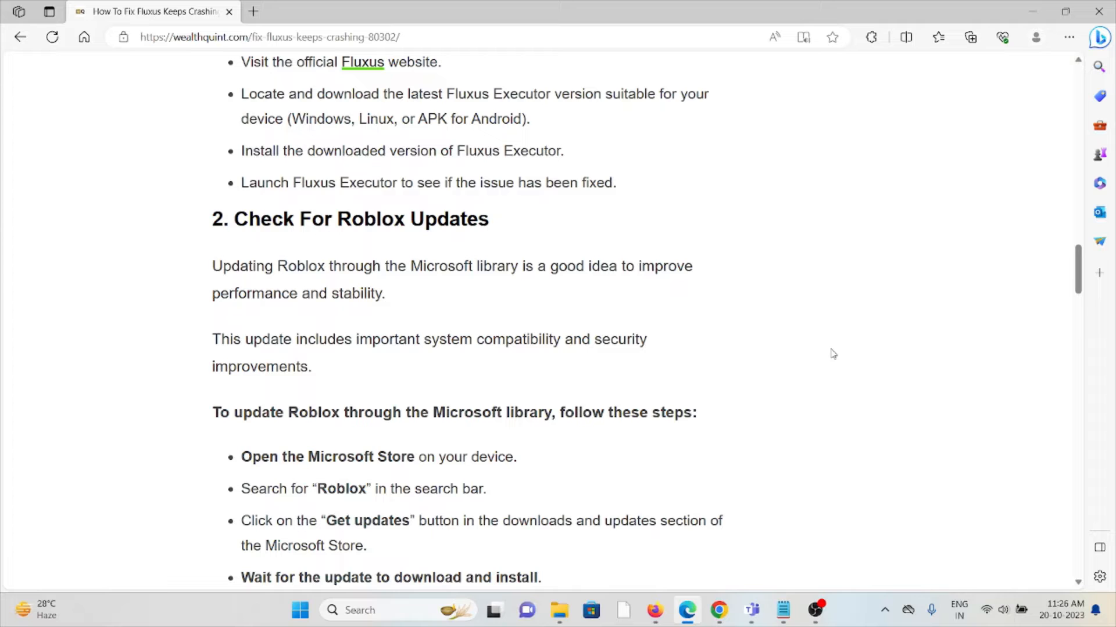
{"action": "mouse_move", "coordinate": [825, 358]}
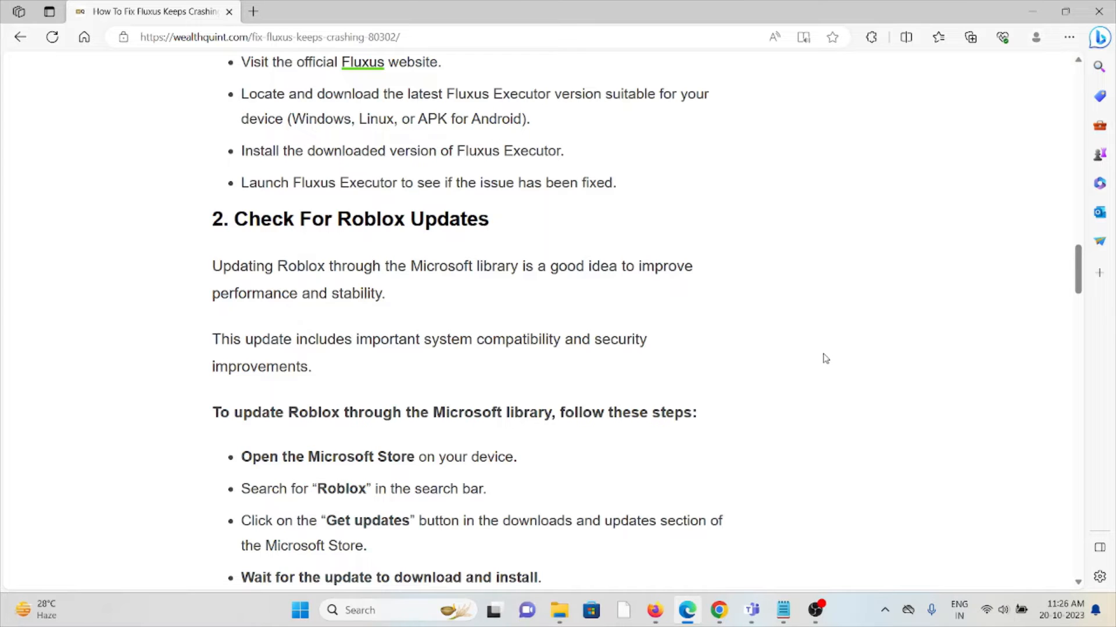
{"action": "scroll", "scroll_direction": "down", "scroll_amount": 3}
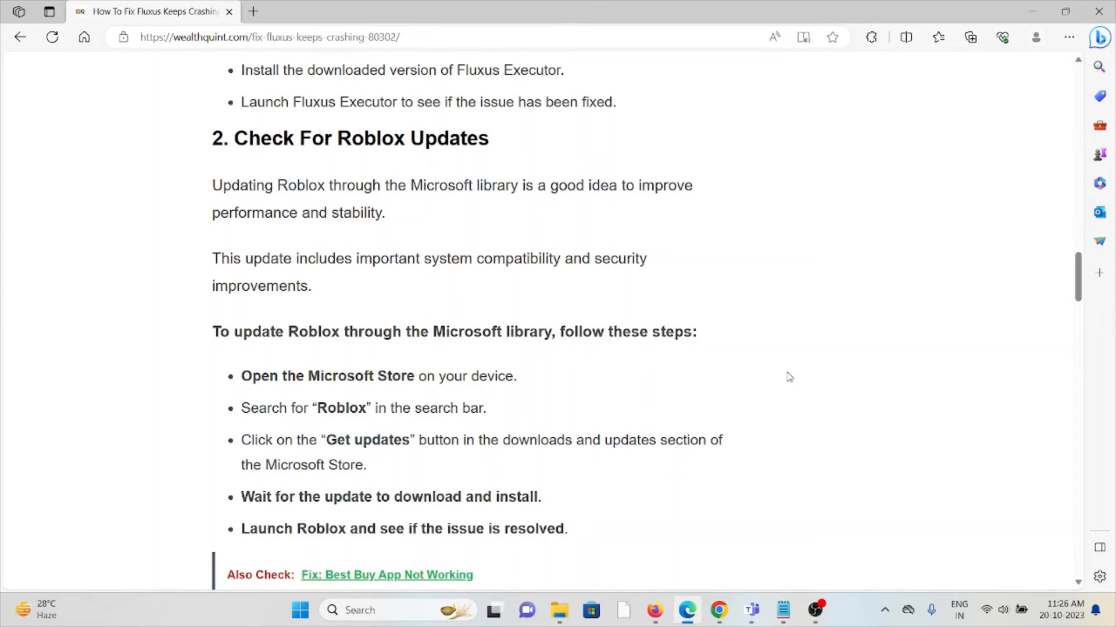
{"action": "scroll", "scroll_direction": "down", "scroll_amount": 3}
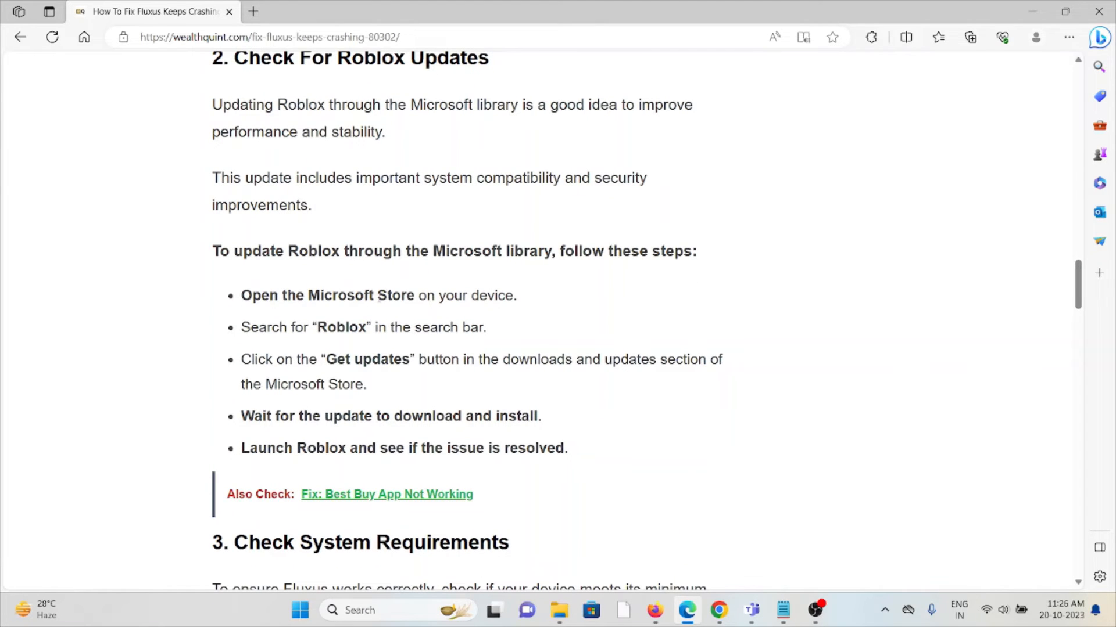
{"action": "mouse_move", "coordinate": [367, 438]}
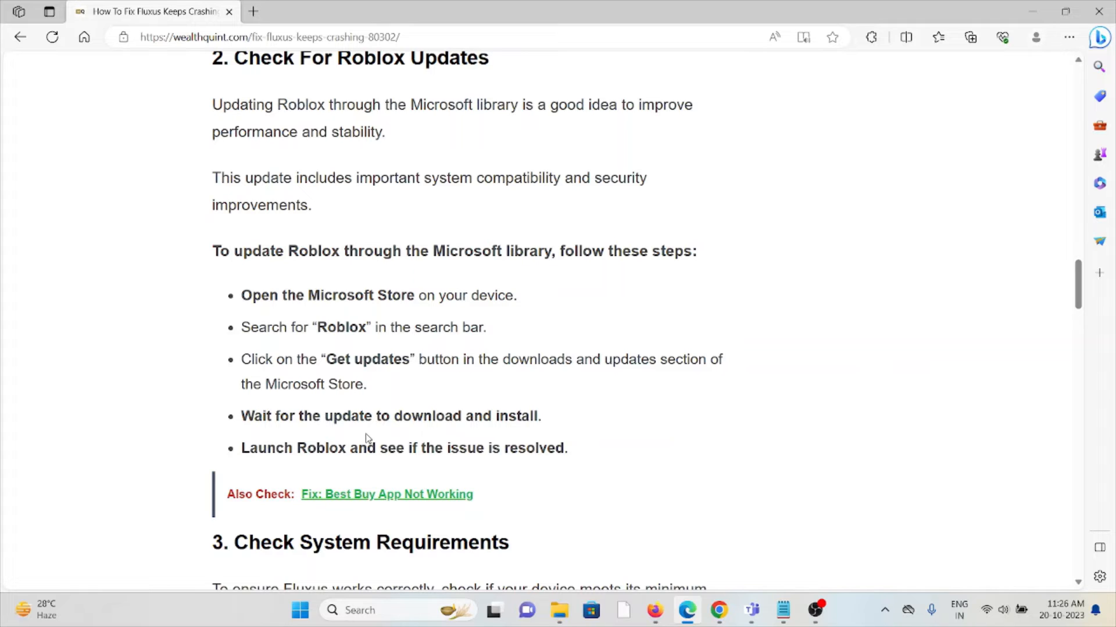
{"action": "mouse_move", "coordinate": [379, 409]}
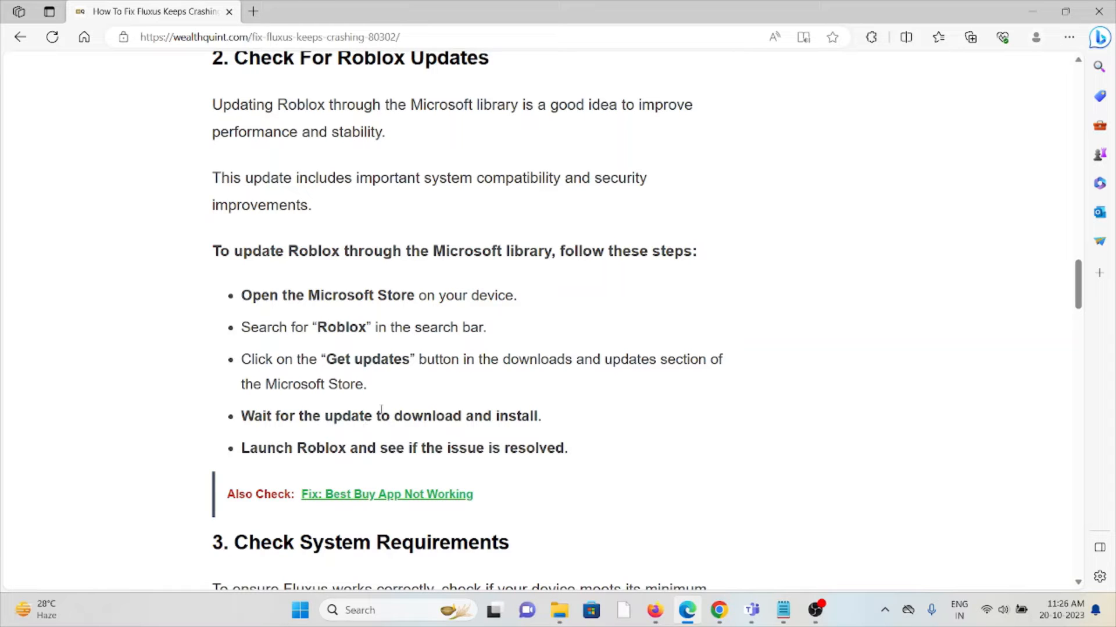
{"action": "scroll", "scroll_direction": "down", "scroll_amount": 3}
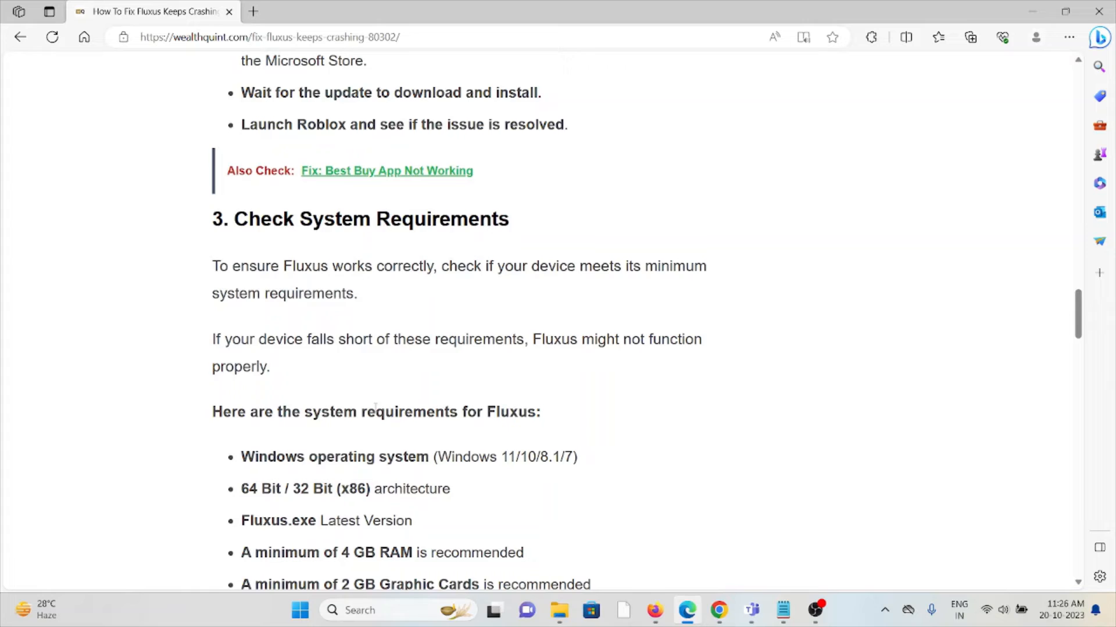
{"action": "scroll", "scroll_direction": "down", "scroll_amount": 3}
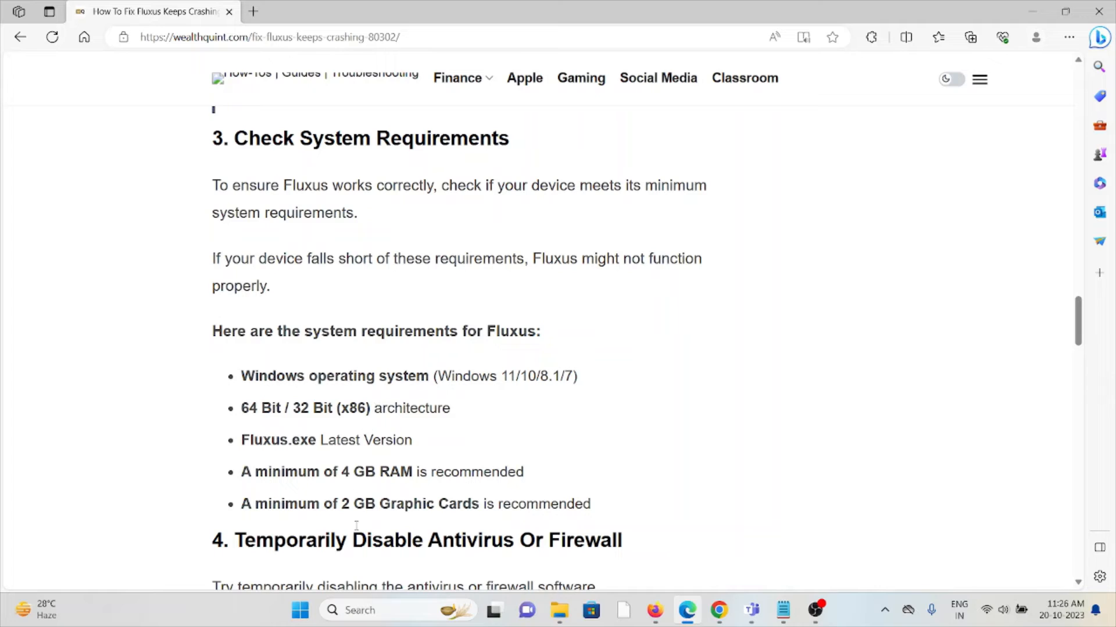
{"action": "mouse_move", "coordinate": [379, 403]}
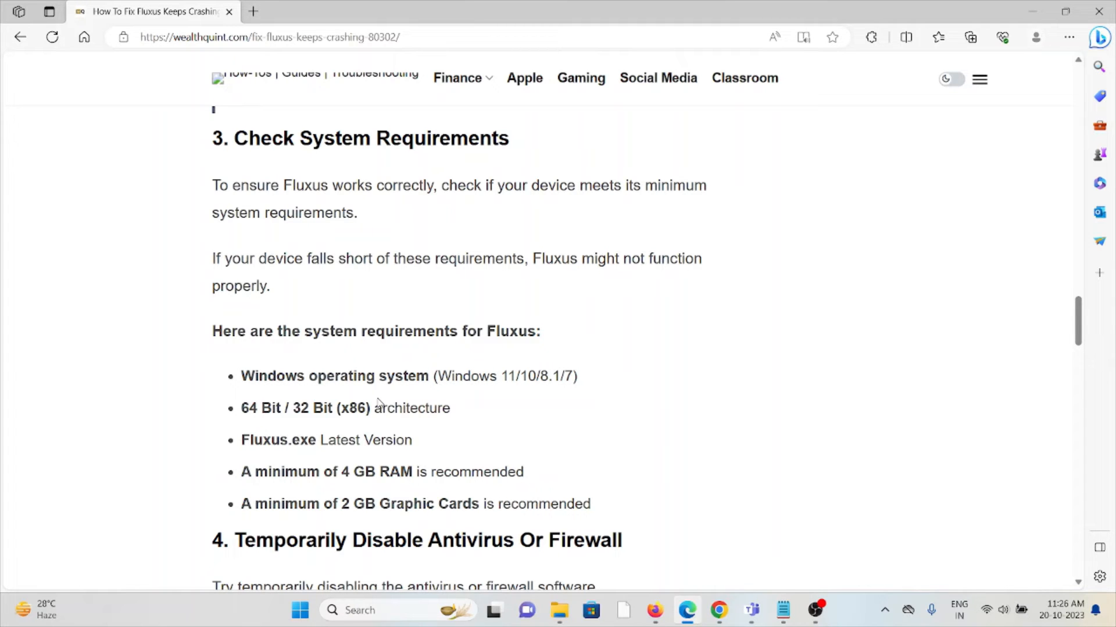
{"action": "scroll", "scroll_direction": "down", "scroll_amount": 3}
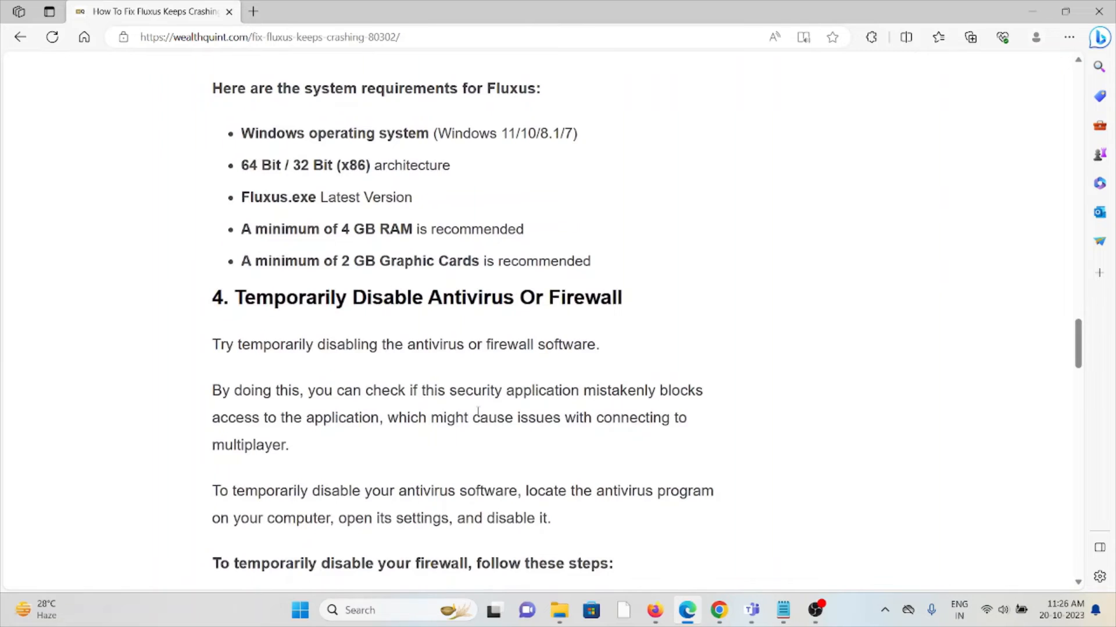
{"action": "scroll", "scroll_direction": "down", "scroll_amount": 3}
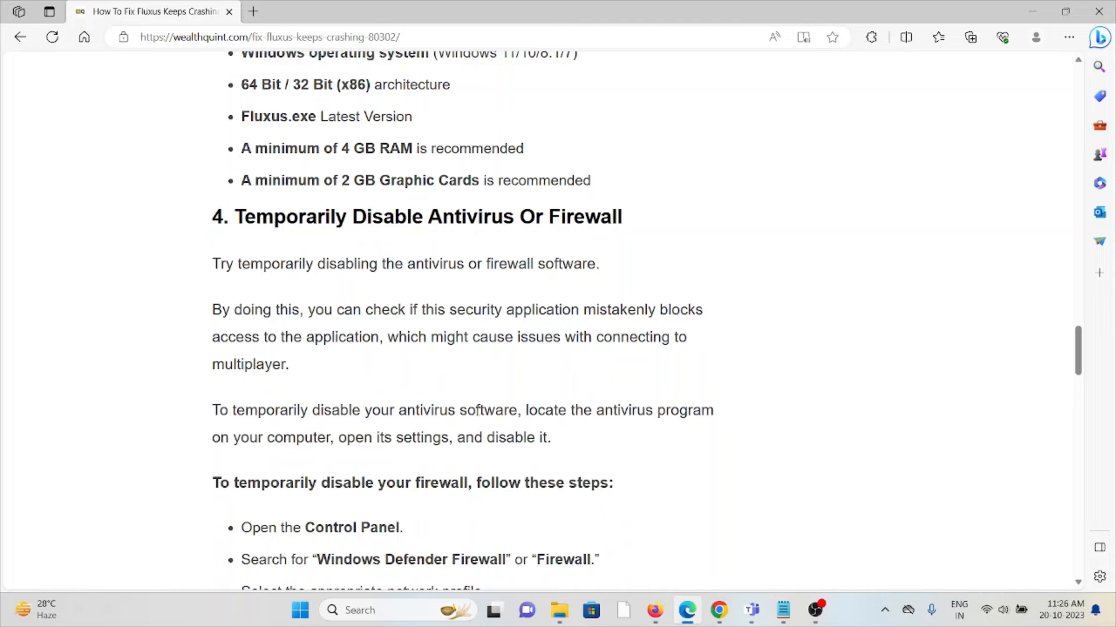
{"action": "scroll", "scroll_direction": "down", "scroll_amount": 3}
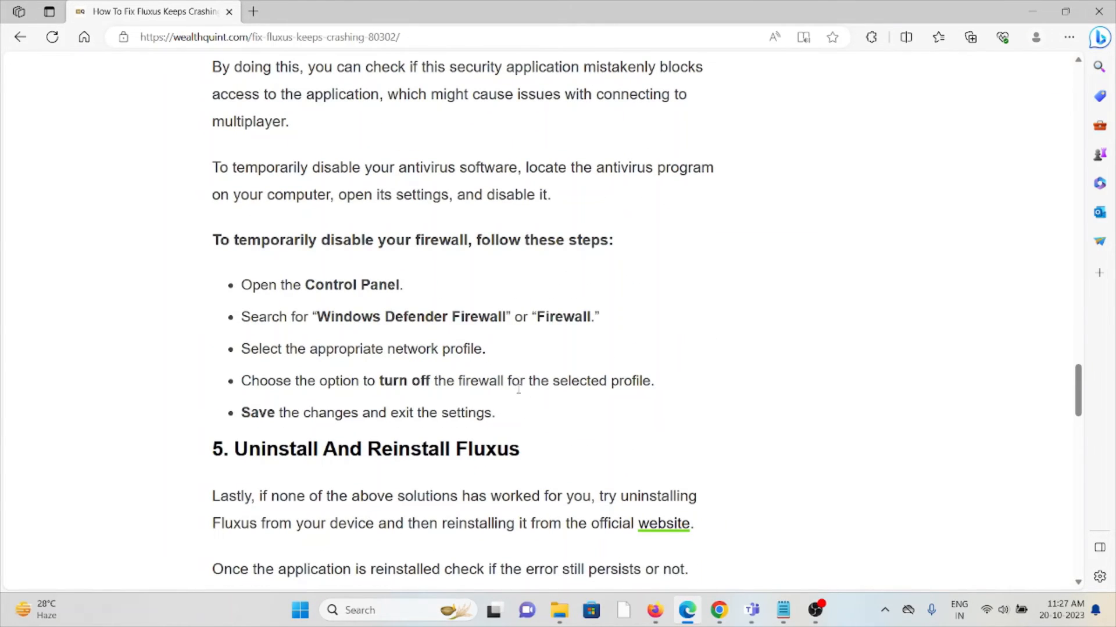
{"action": "scroll", "scroll_direction": "down", "scroll_amount": 3}
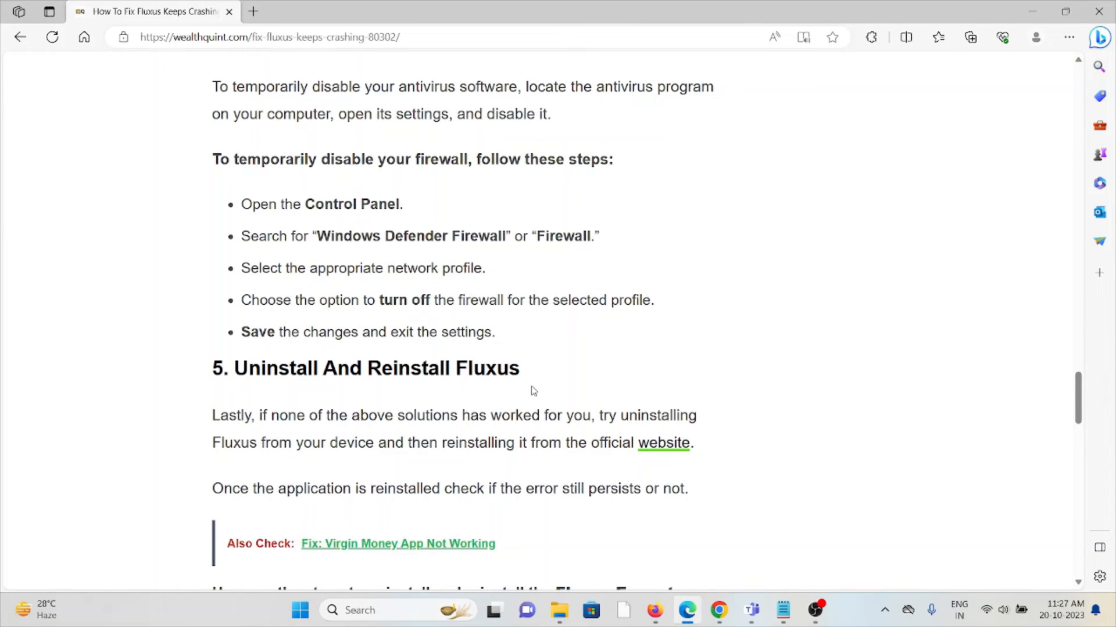
{"action": "scroll", "scroll_direction": "down", "scroll_amount": 3}
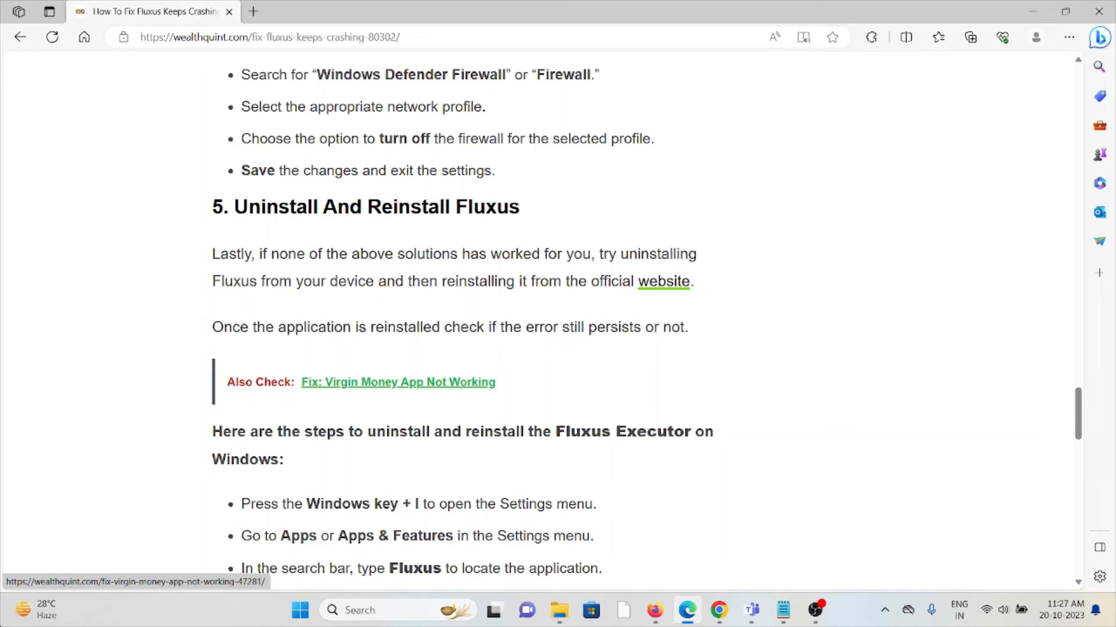
{"action": "mouse_move", "coordinate": [615, 220]}
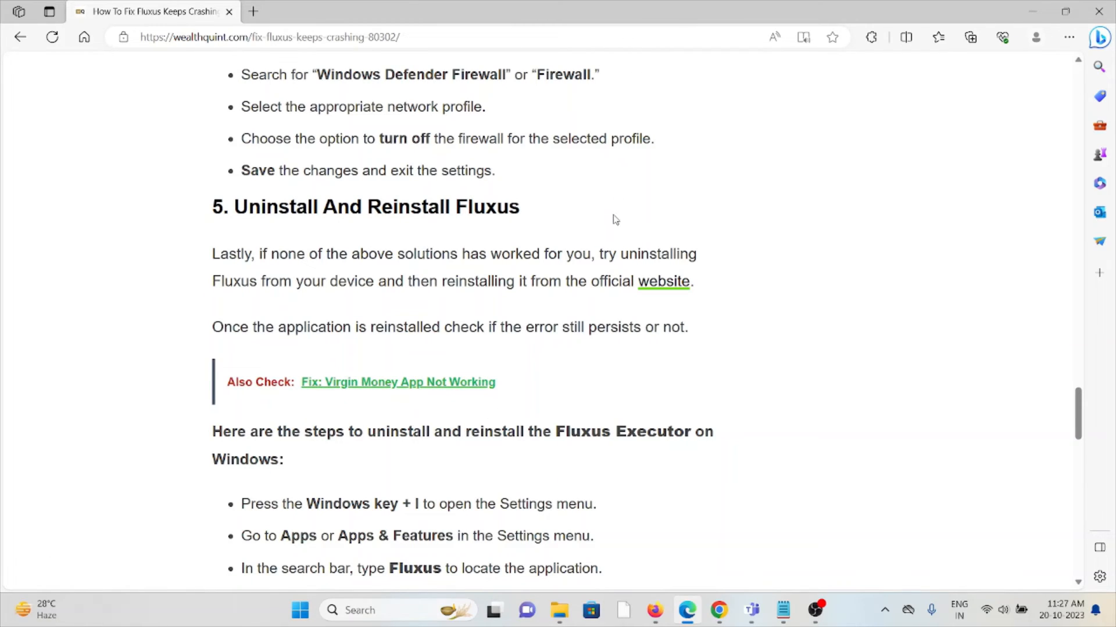
{"action": "mouse_move", "coordinate": [602, 209]}
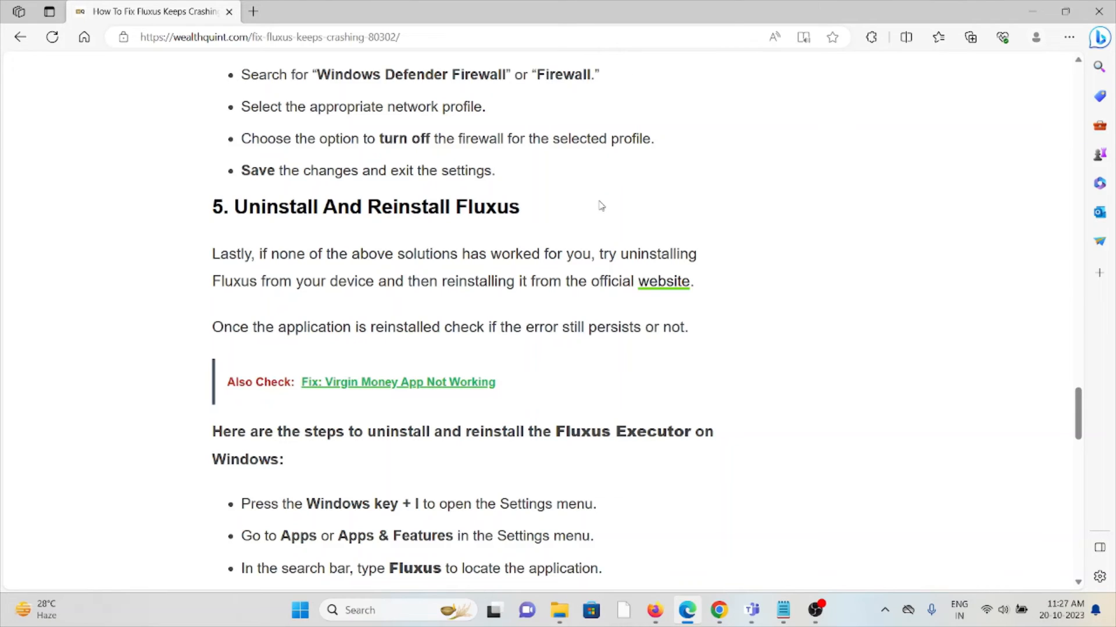
{"action": "mouse_move", "coordinate": [605, 174]}
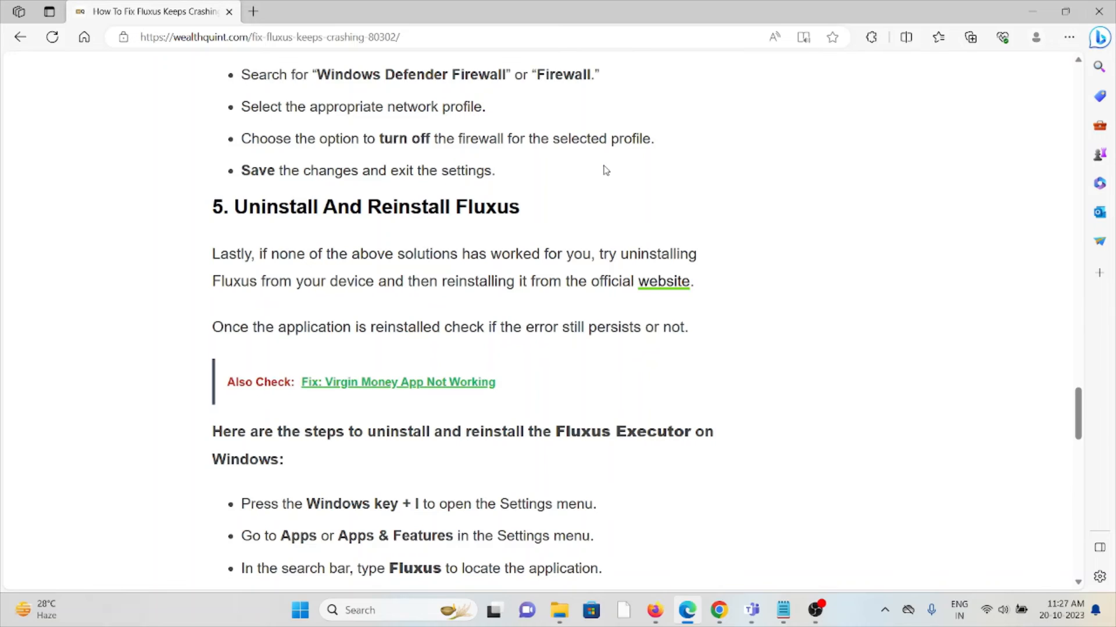
{"action": "mouse_move", "coordinate": [593, 161]}
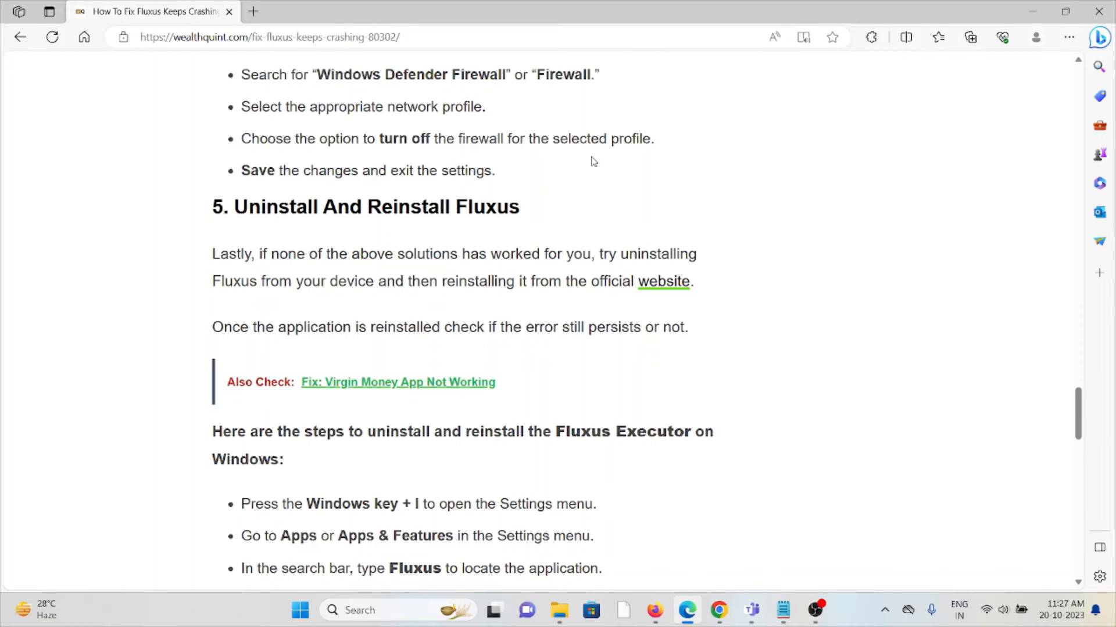
{"action": "mouse_move", "coordinate": [504, 412]}
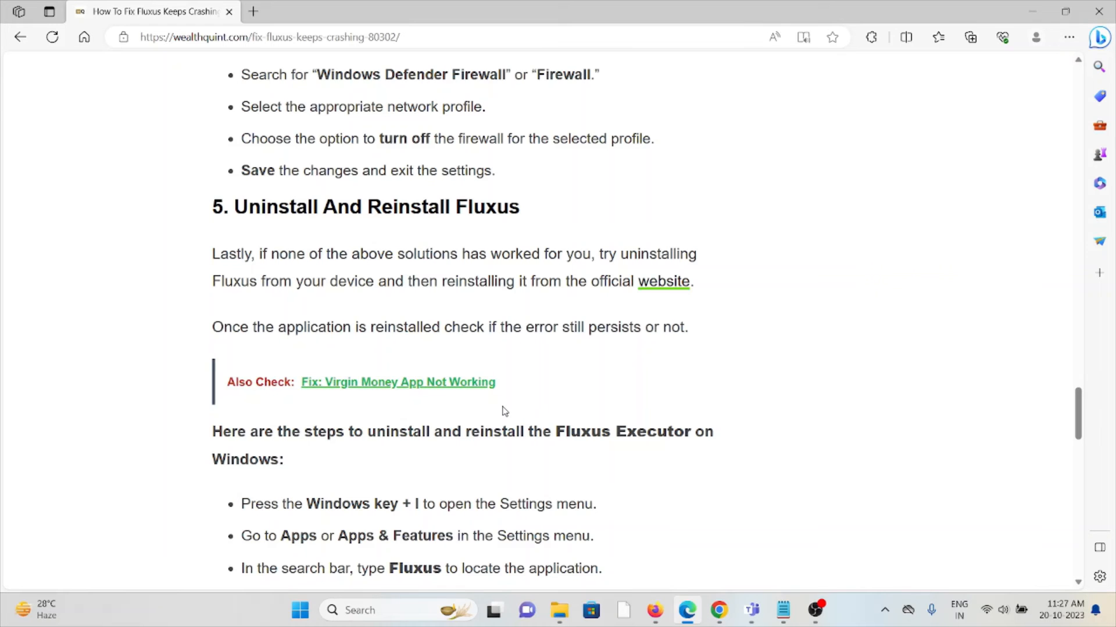
{"action": "scroll", "scroll_direction": "down", "scroll_amount": 3}
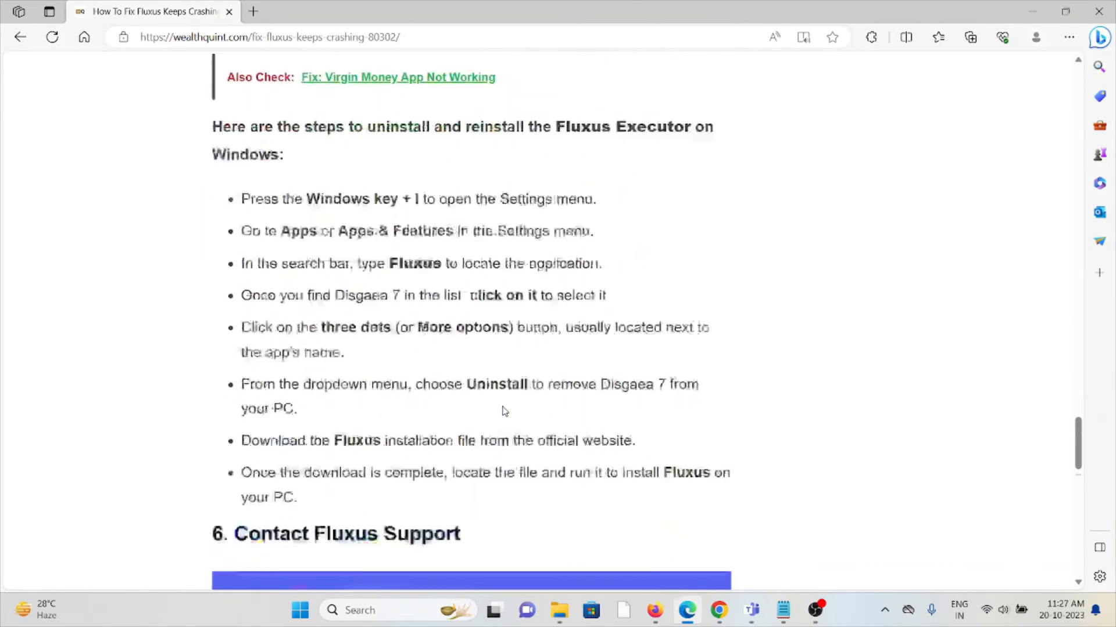
{"action": "scroll", "scroll_direction": "down", "scroll_amount": 3}
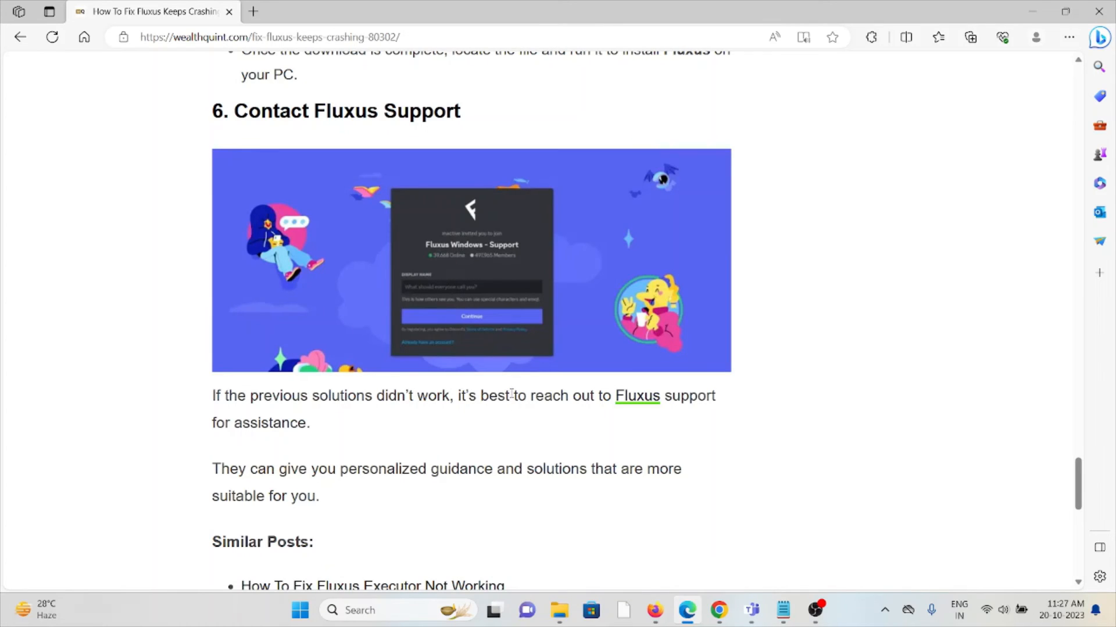
{"action": "mouse_move", "coordinate": [520, 385]}
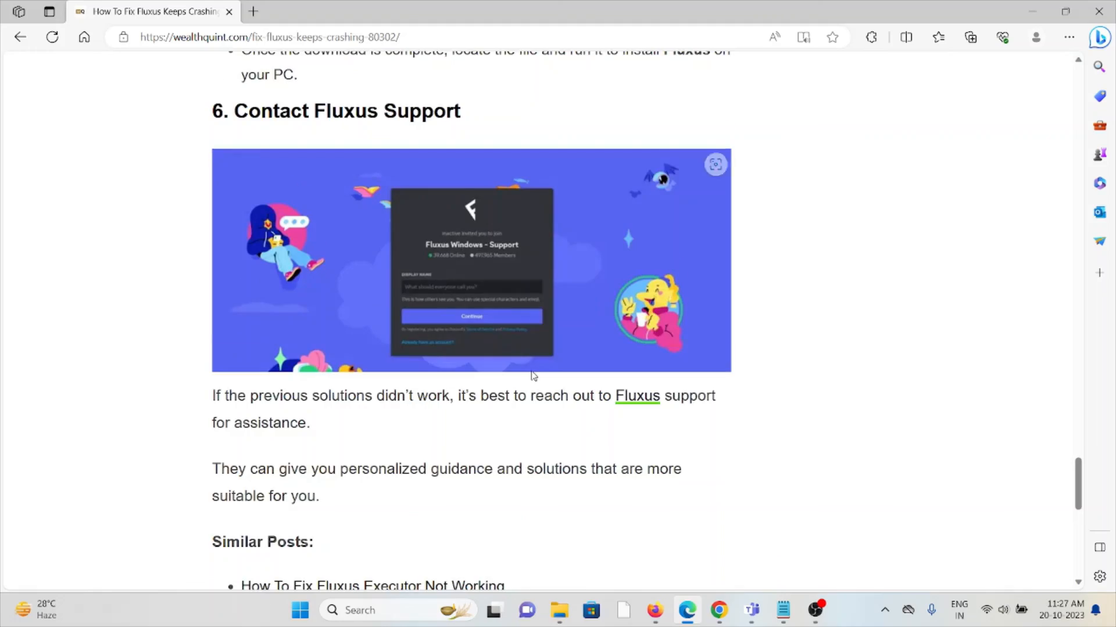
{"action": "scroll", "scroll_direction": "up", "scroll_amount": 3}
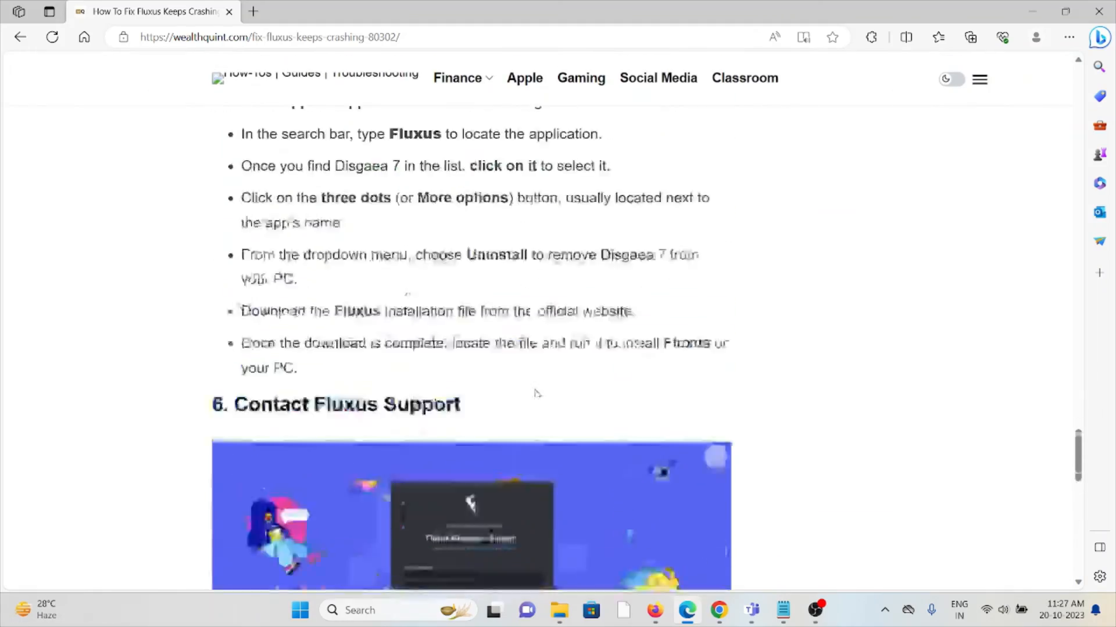
{"action": "scroll", "scroll_direction": "up", "scroll_amount": 3}
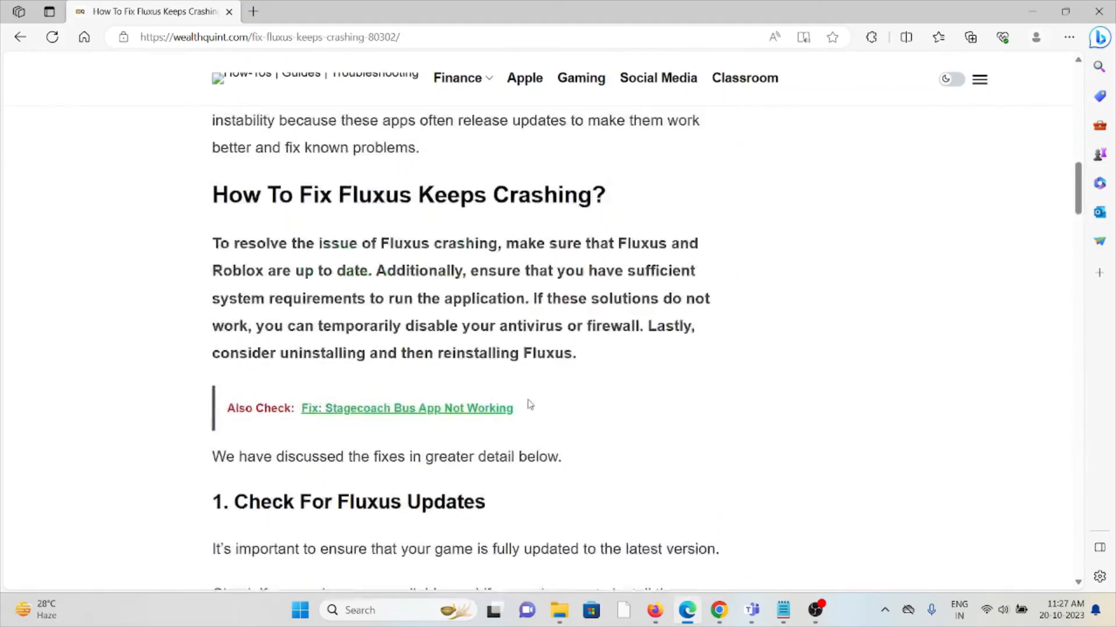
{"action": "scroll", "scroll_direction": "up", "scroll_amount": 3}
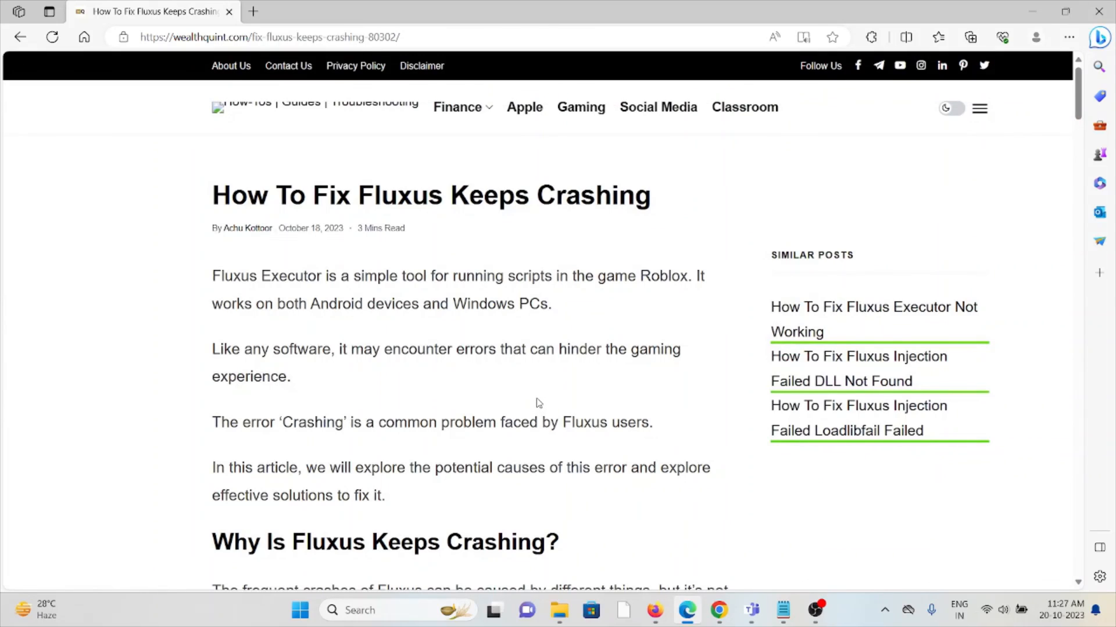